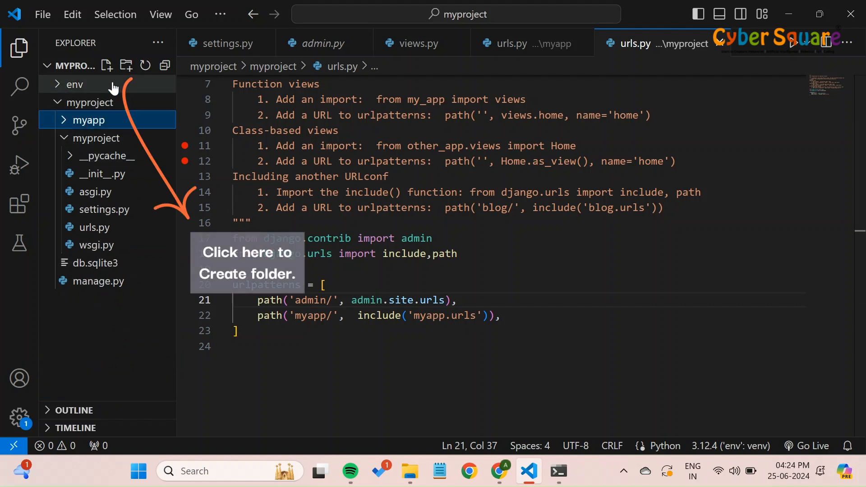
Create a templates folder in myapp containing a new home.html file.
click(126, 65)
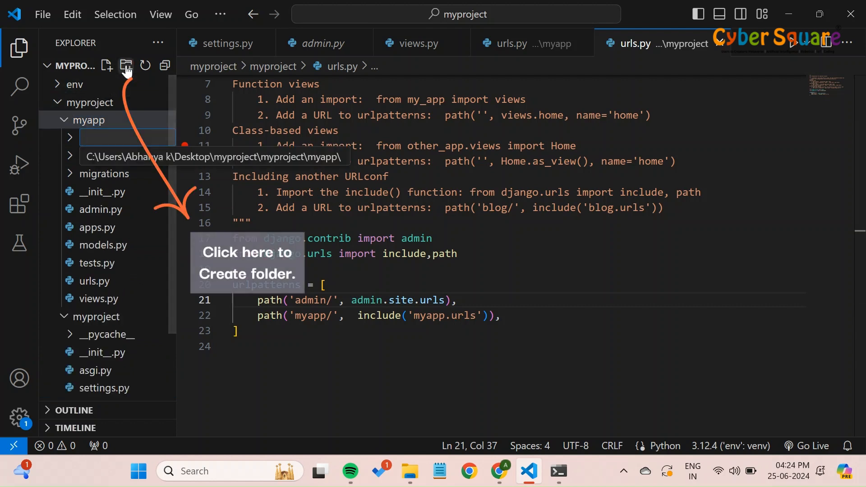
text(templates)
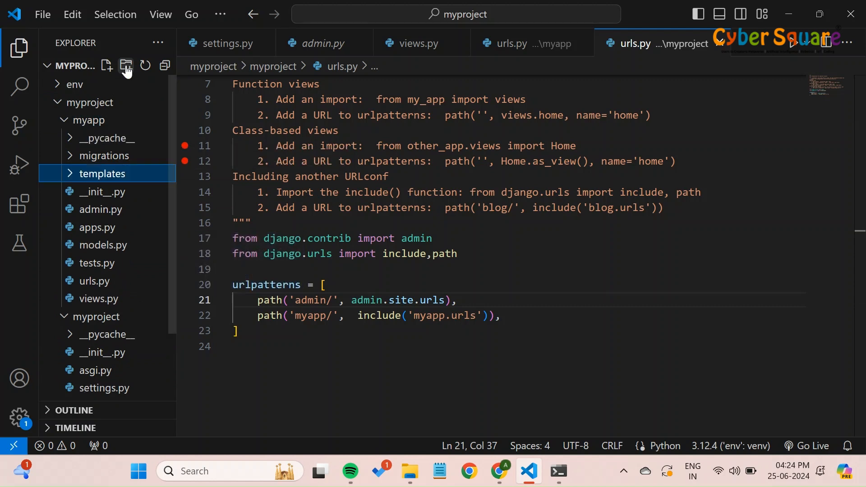
click(107, 66)
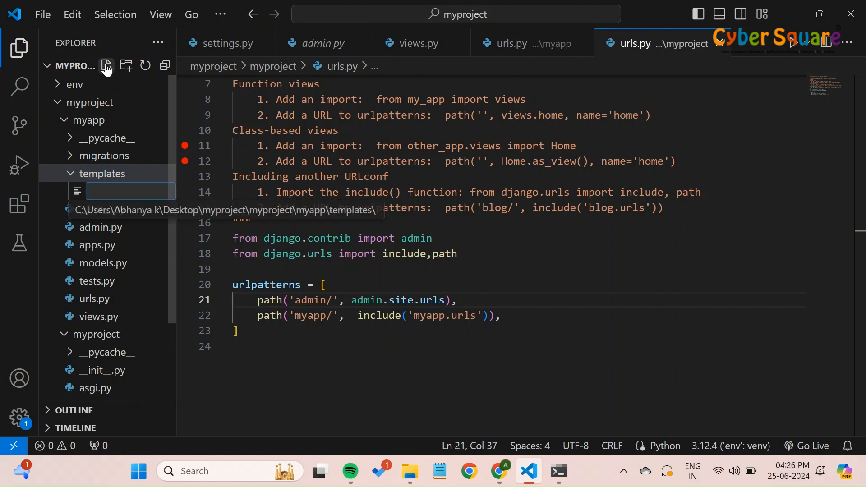
text(home)
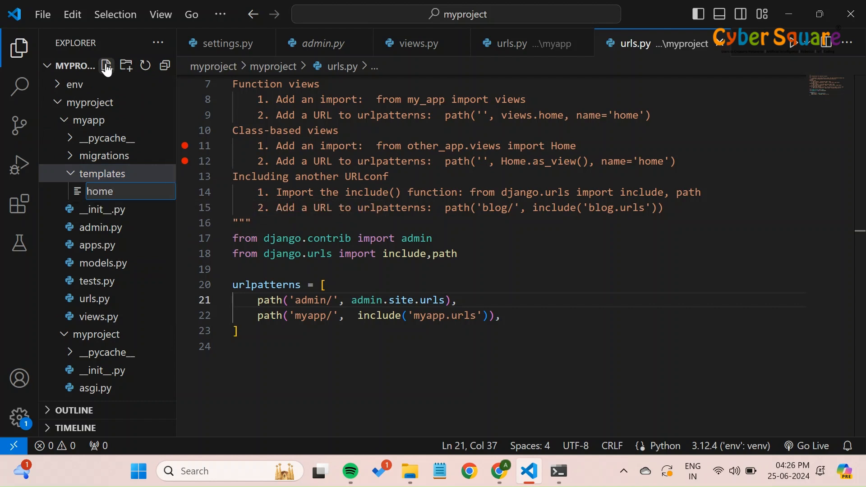
text(.html)
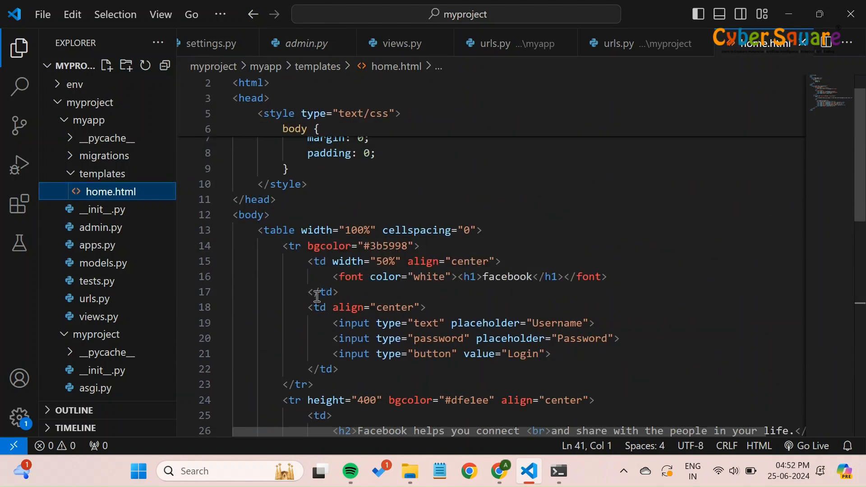
In myapp/views.py, start a new home(request) view function.
click(98, 317)
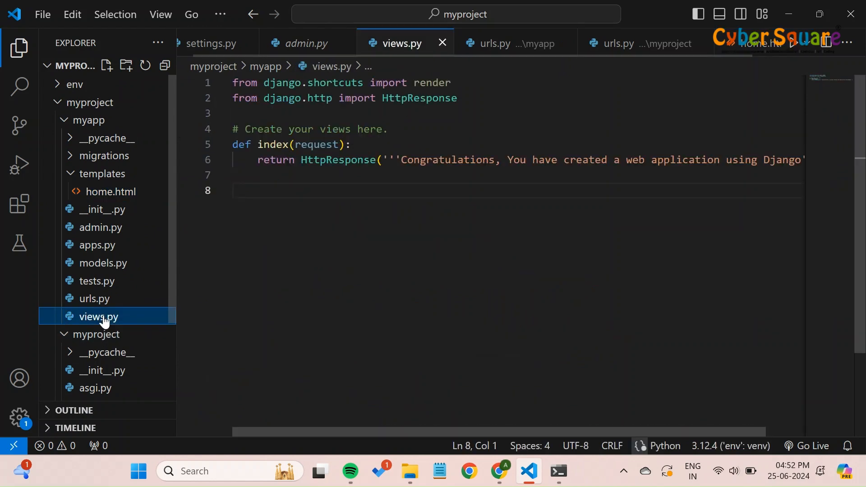
text(def)
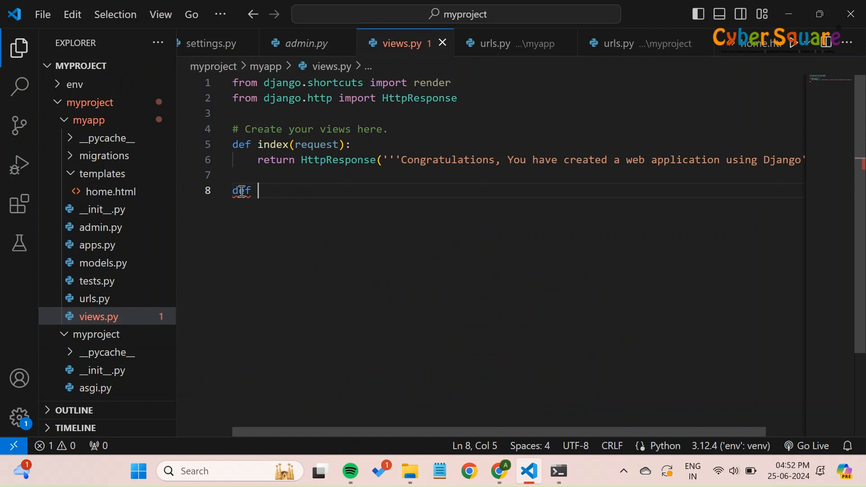
text(home)
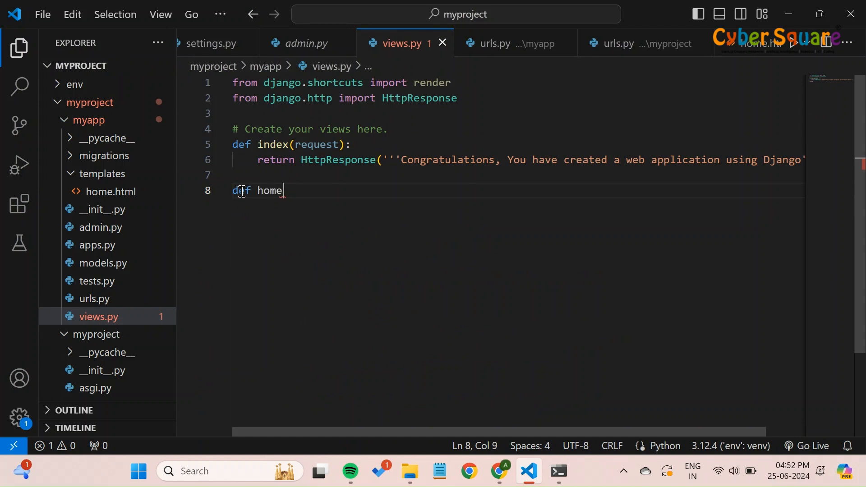
text((req)
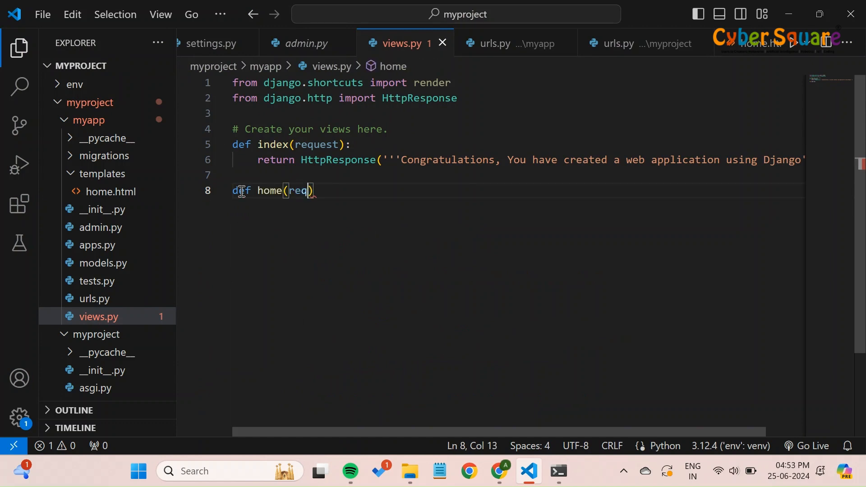
text(uest)
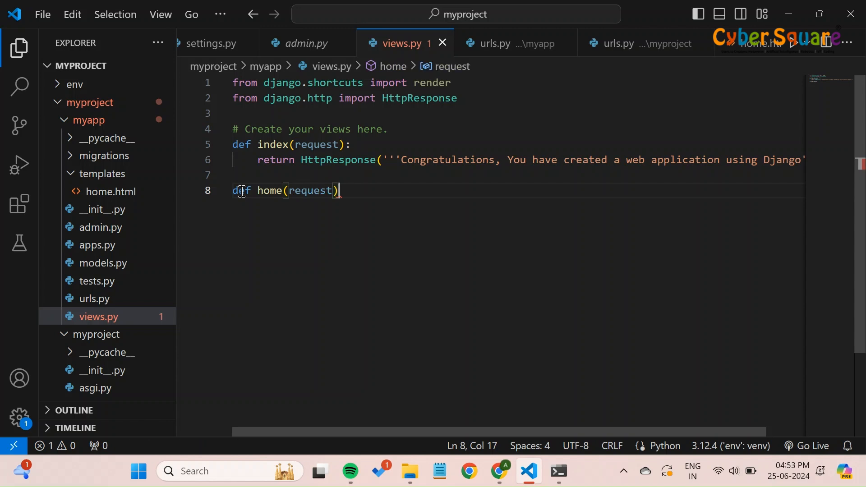
key(Enter)
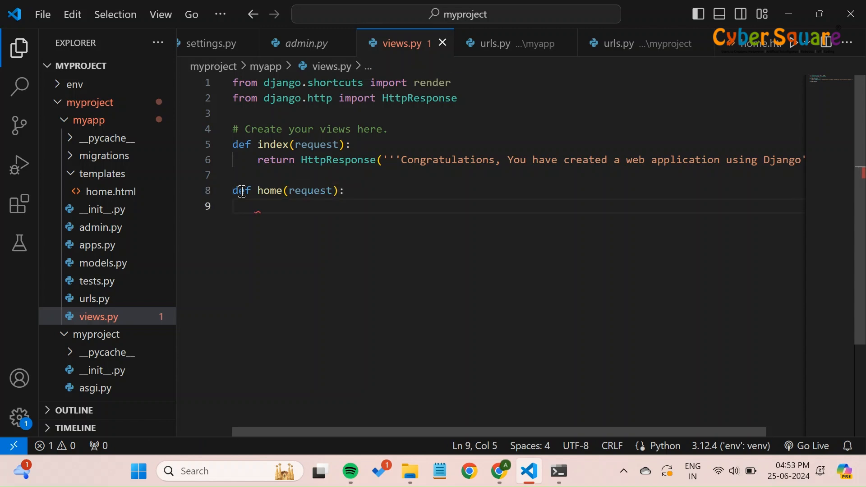
Make the home view return render(request, 'home.html').
text(return)
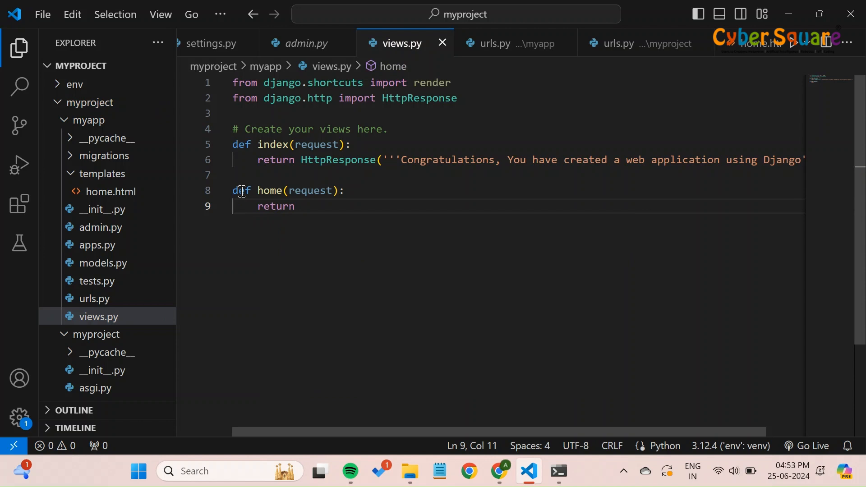
text(render)
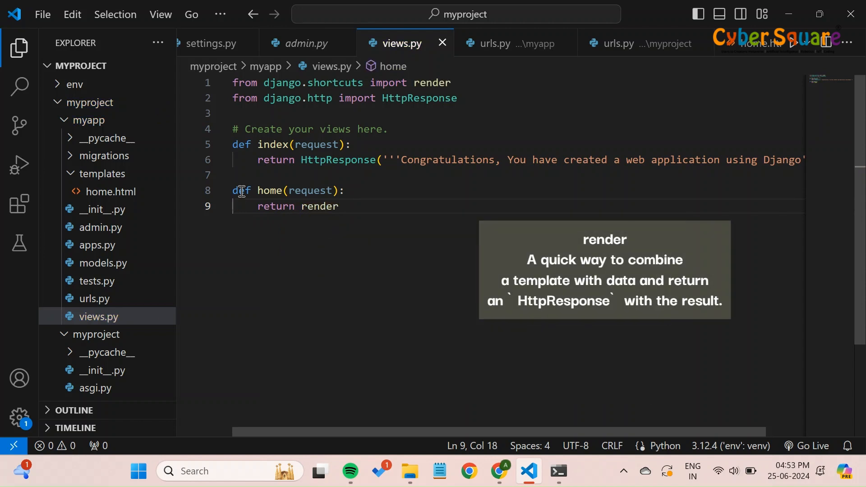
text((request))
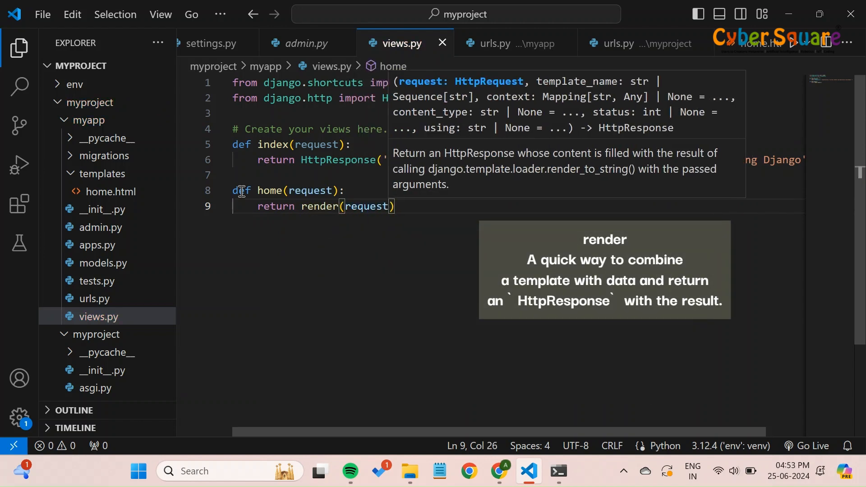
text(,)
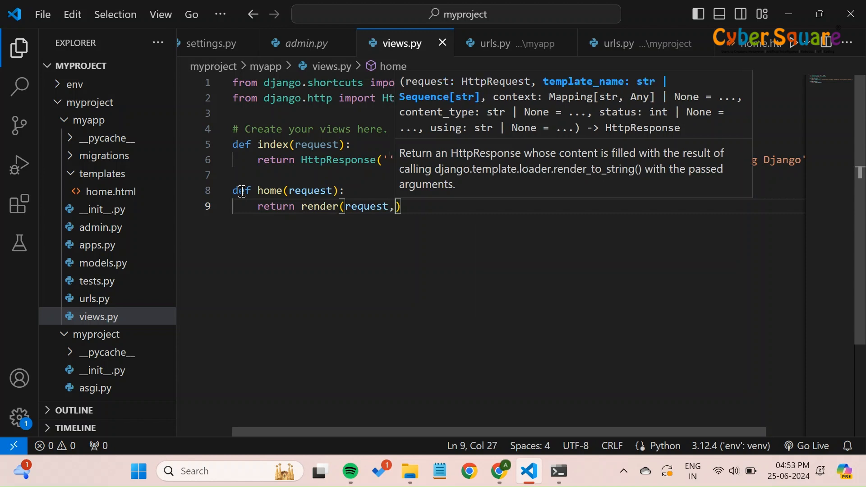
text('h')
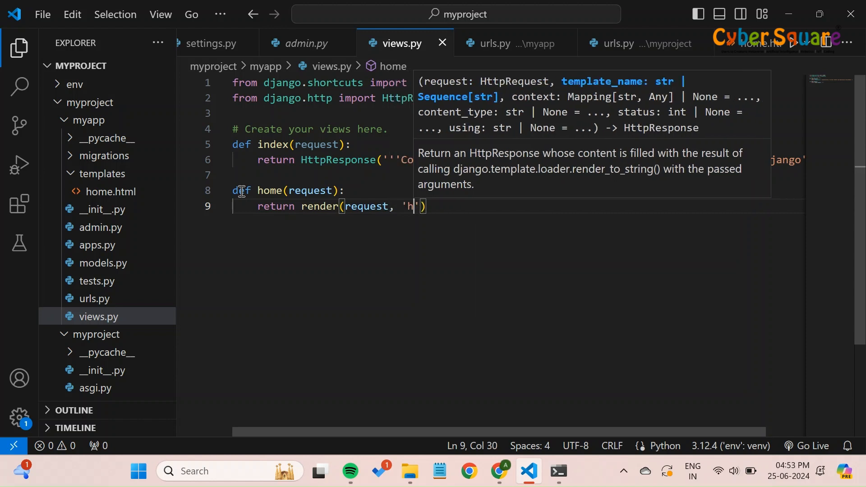
text(ome)
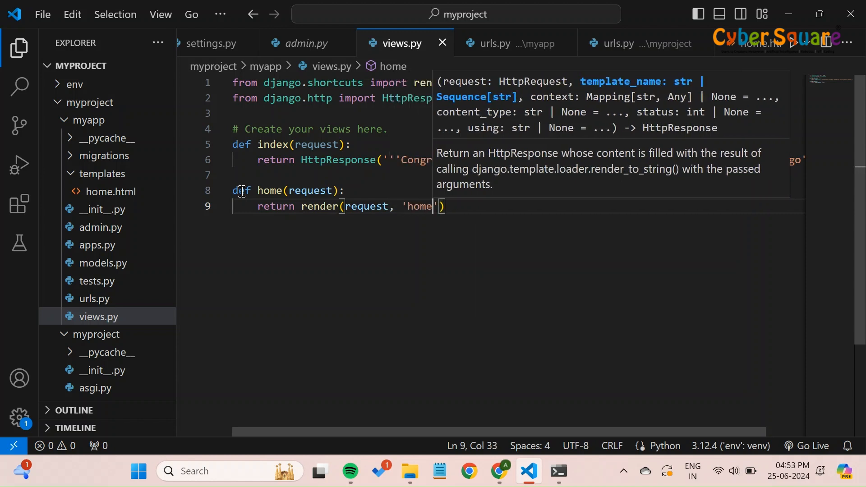
text(.htmll)
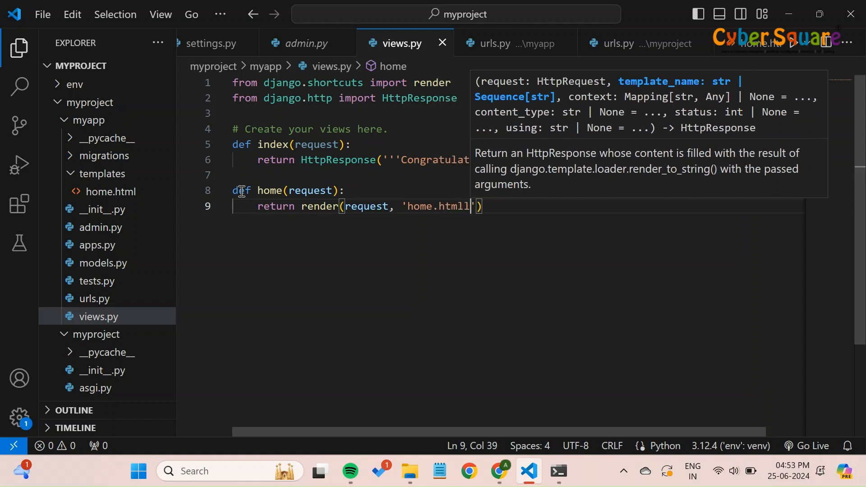
key(Backspace)
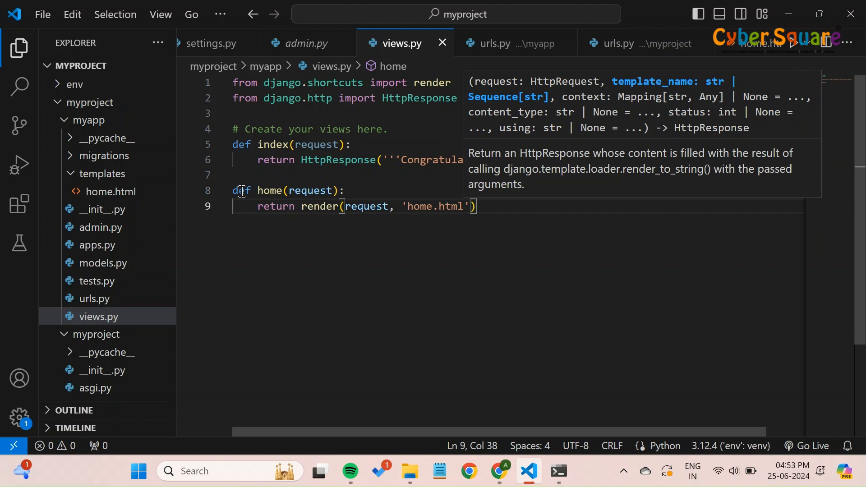
mouse_move(546, 289)
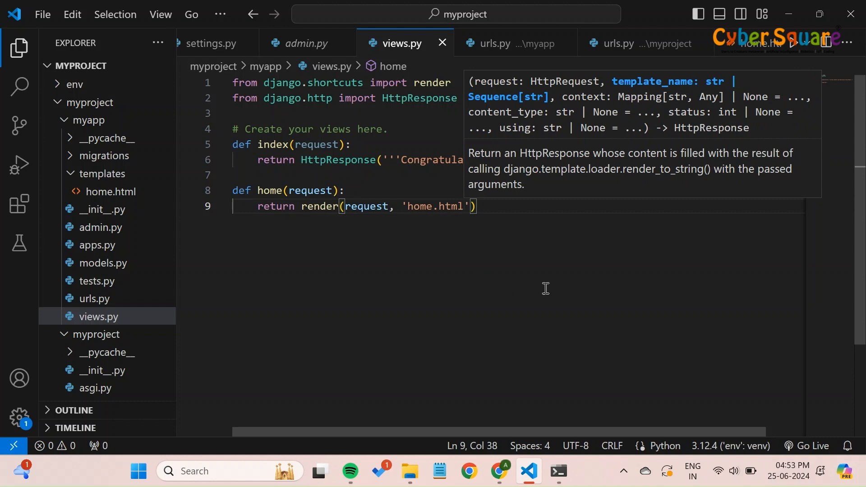
click(559, 210)
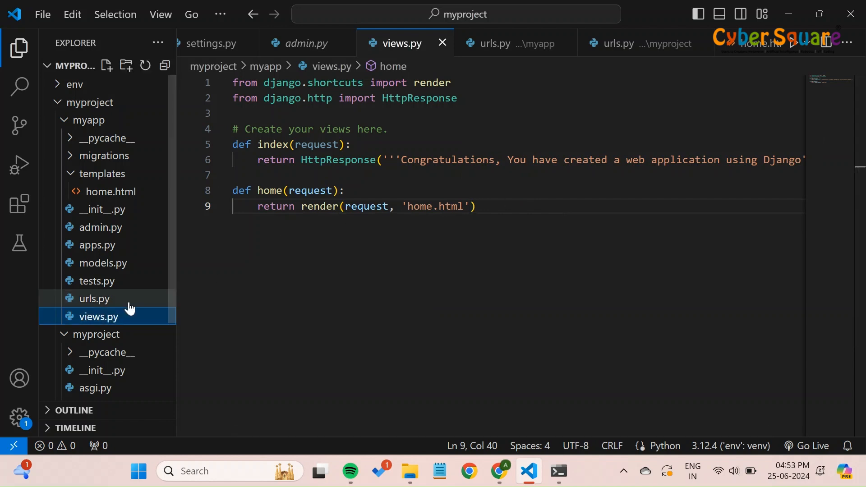
Add path('home/', views.home, name="home") to urlpatterns in myapp/urls.py.
click(95, 298)
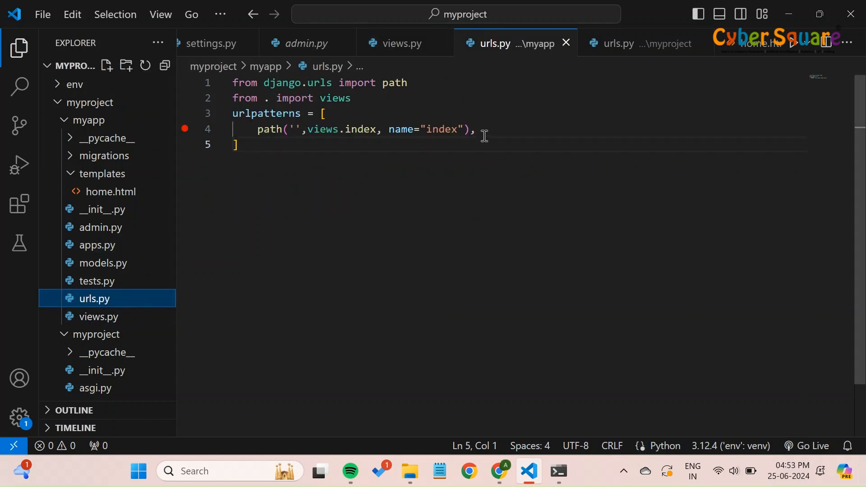
text(p)
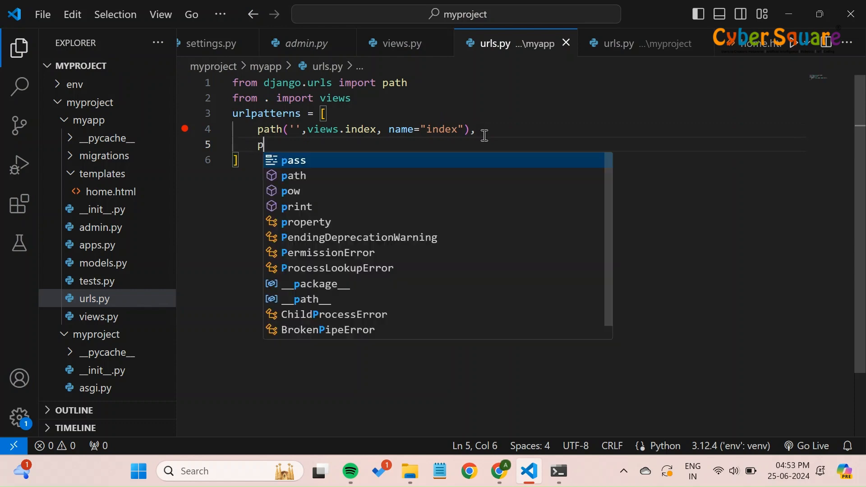
text(ath)
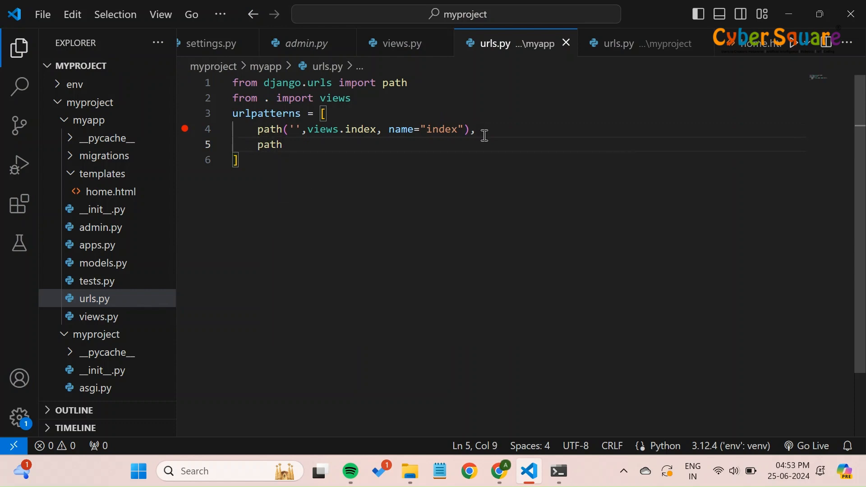
text((''))
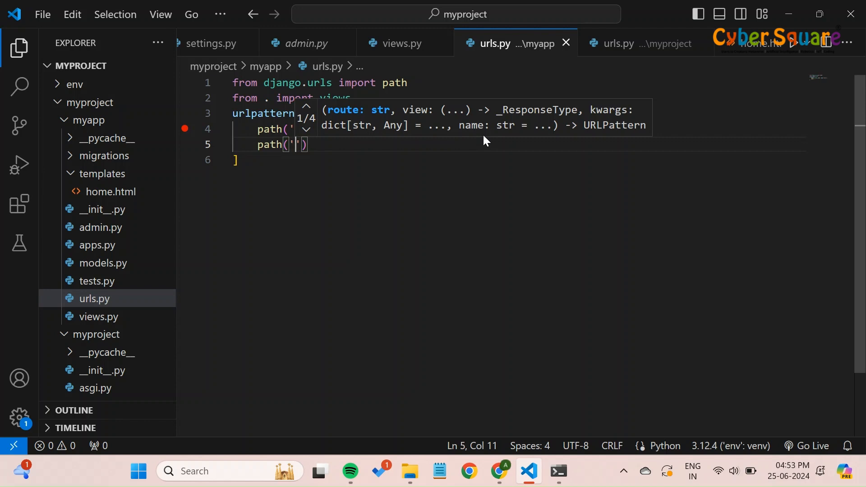
text(home/)
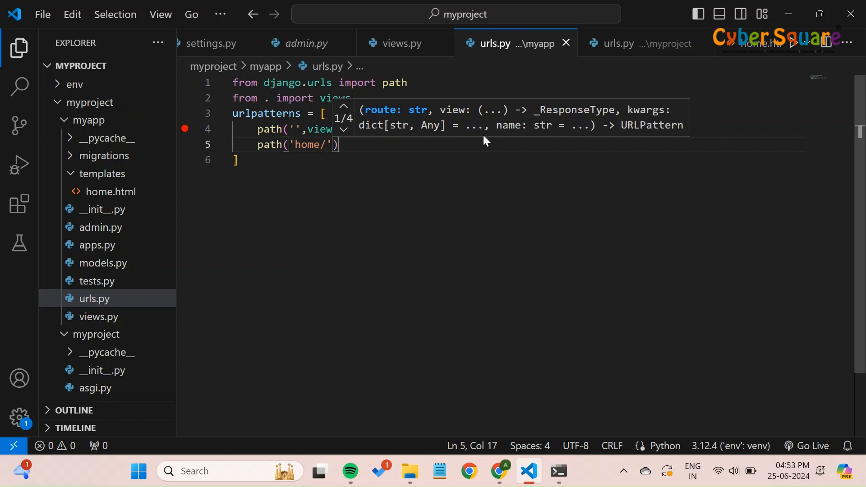
text(, v)
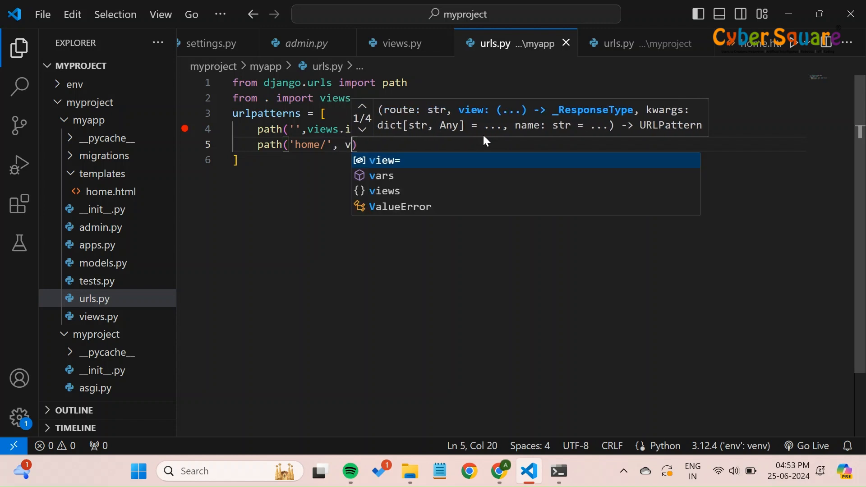
text(iews)
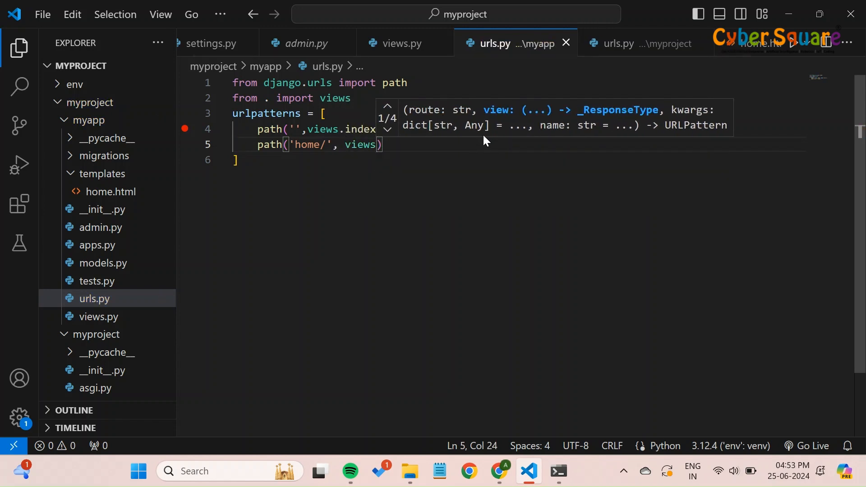
text(.home, name=")
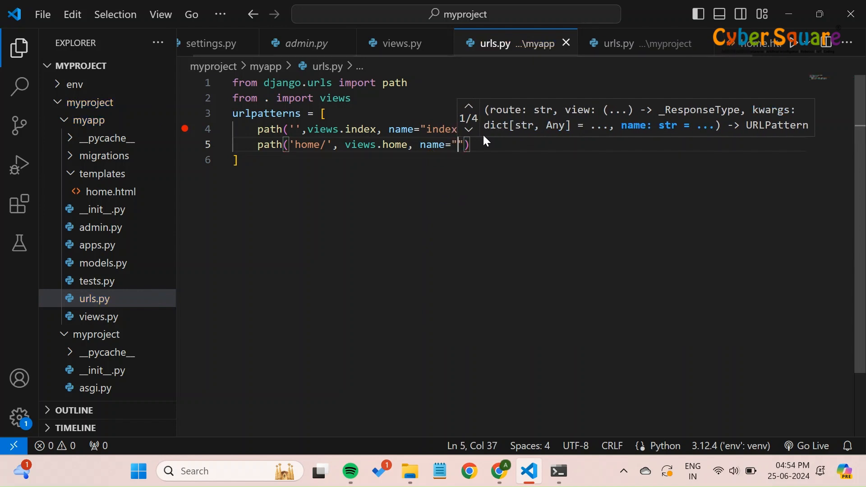
text(home)
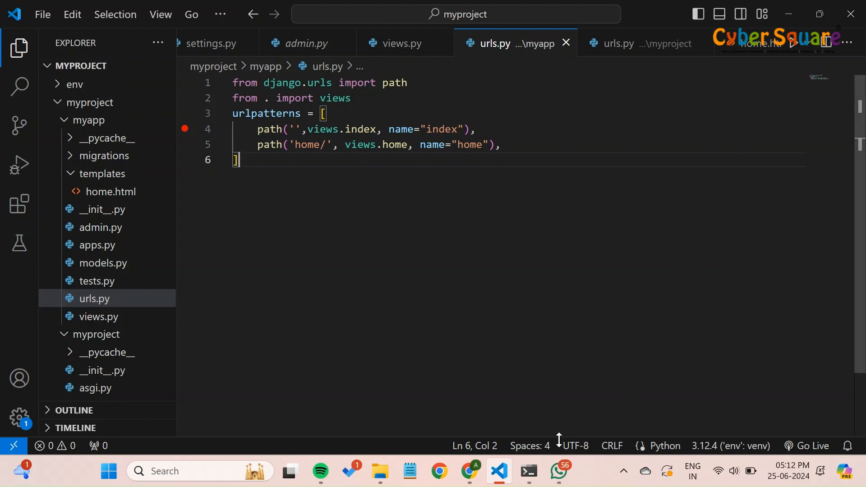
Switch to the Command Prompt window running the Django server at 127.0.0.1:8000.
click(528, 471)
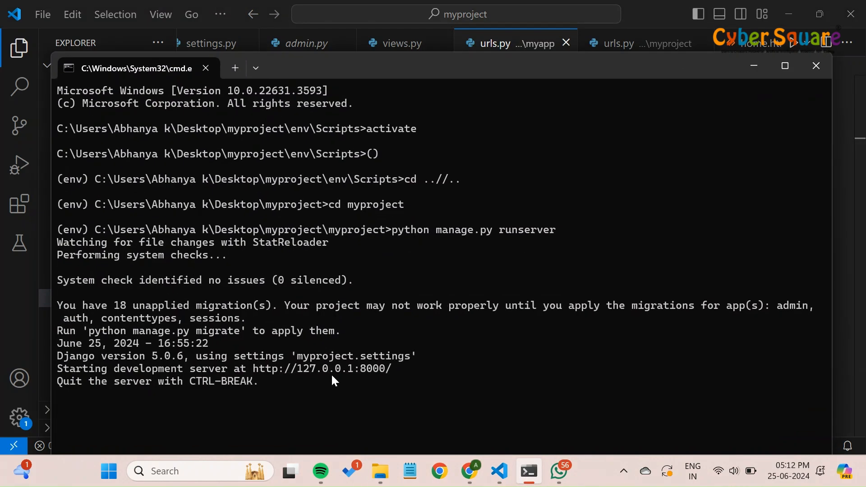
mouse_move(286, 362)
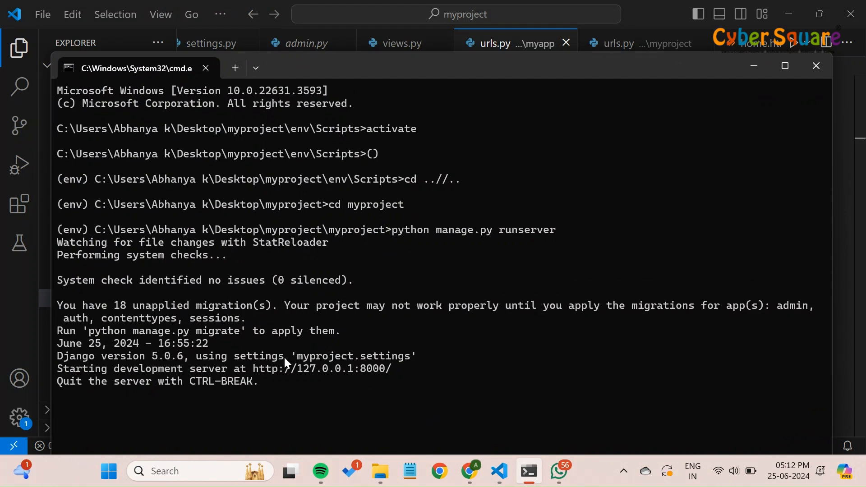
mouse_move(400, 247)
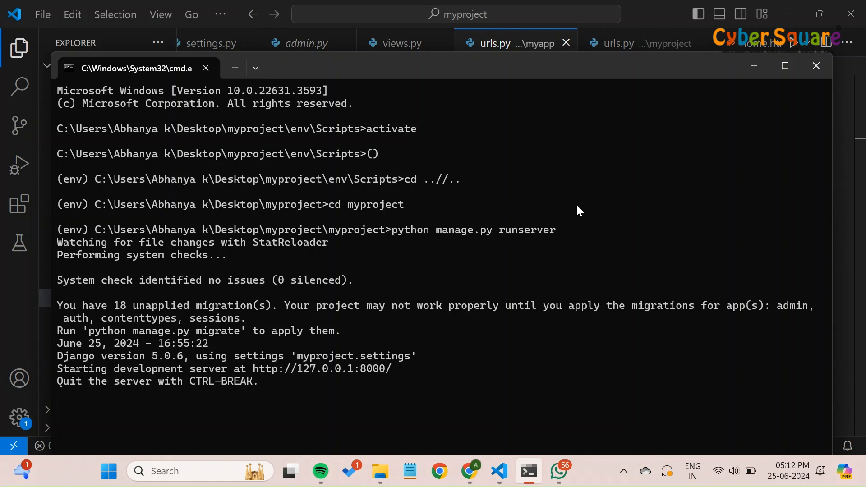
mouse_move(452, 383)
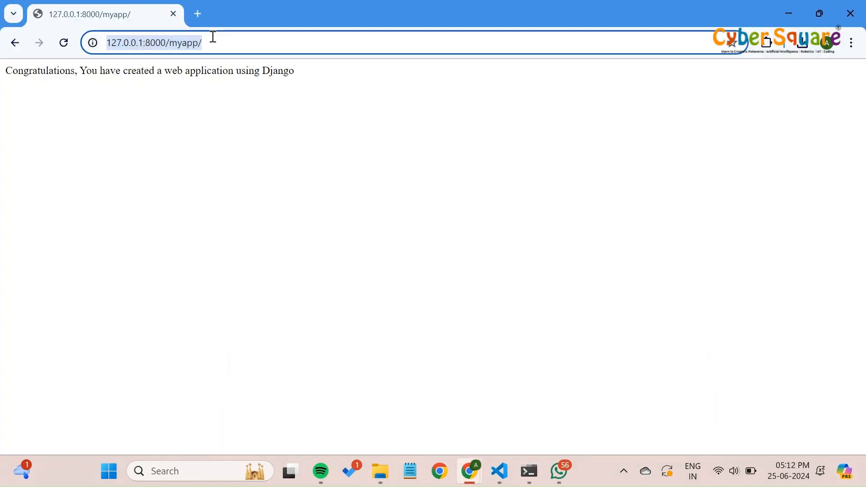
Go to 127.0.0.1:8000/myapp/home/ to view the Facebook-style page.
text(ho)
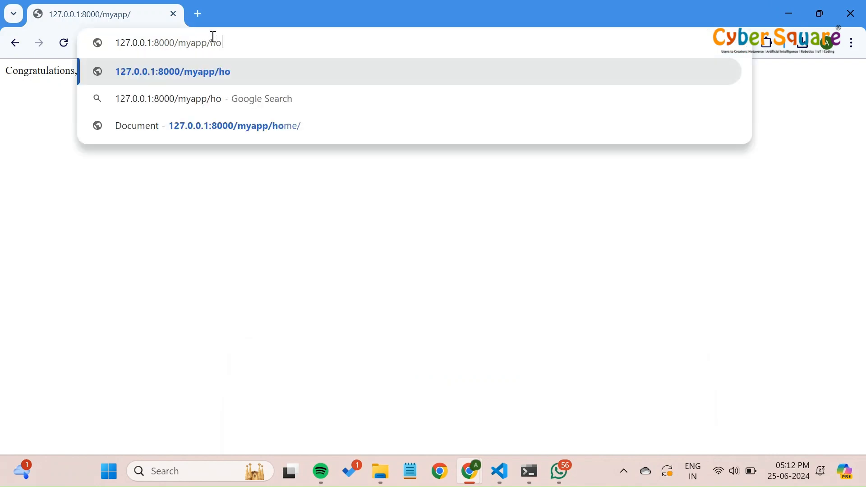
text(me/)
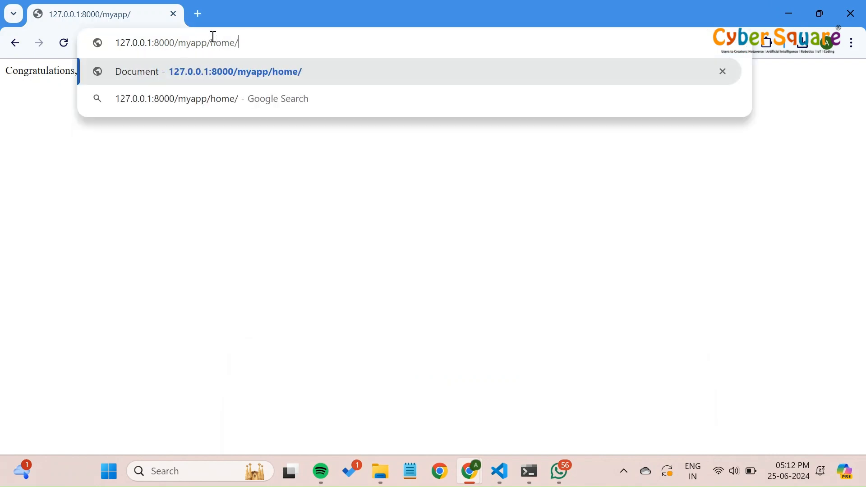
key(Enter)
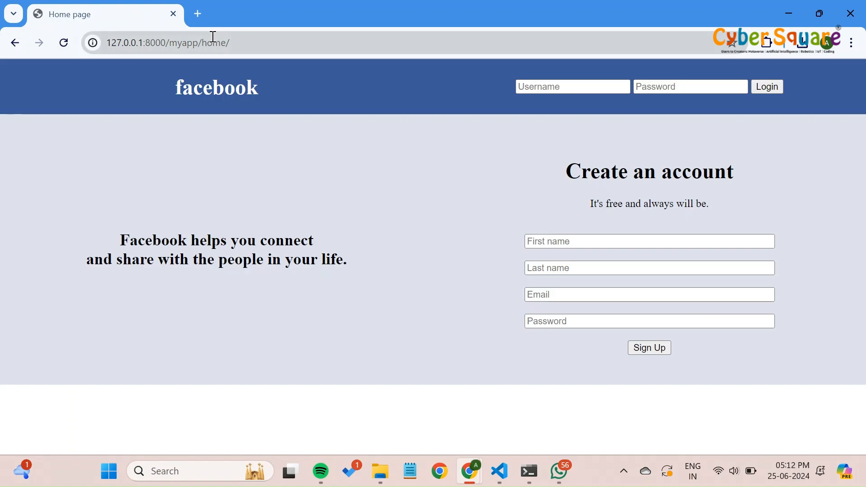
mouse_move(218, 59)
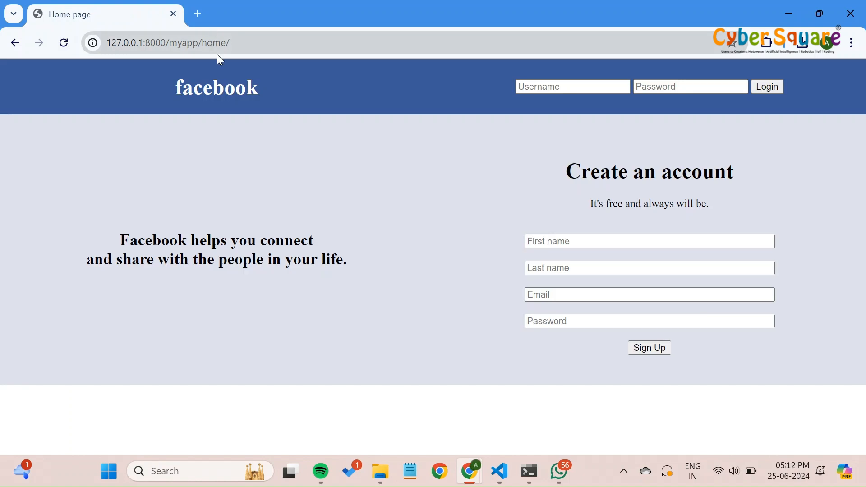
mouse_move(577, 148)
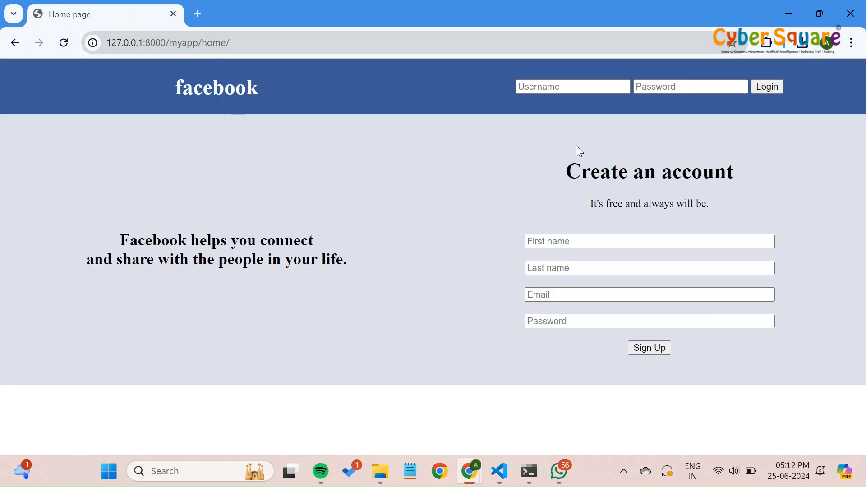
mouse_move(544, 200)
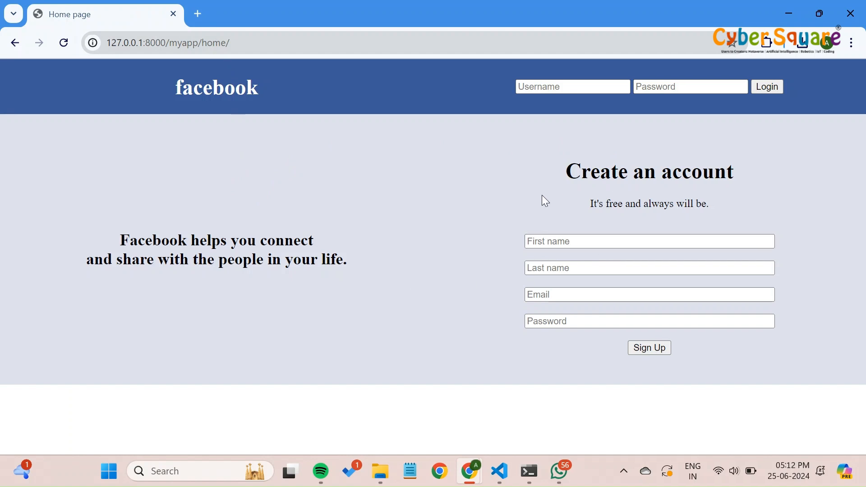
mouse_move(545, 424)
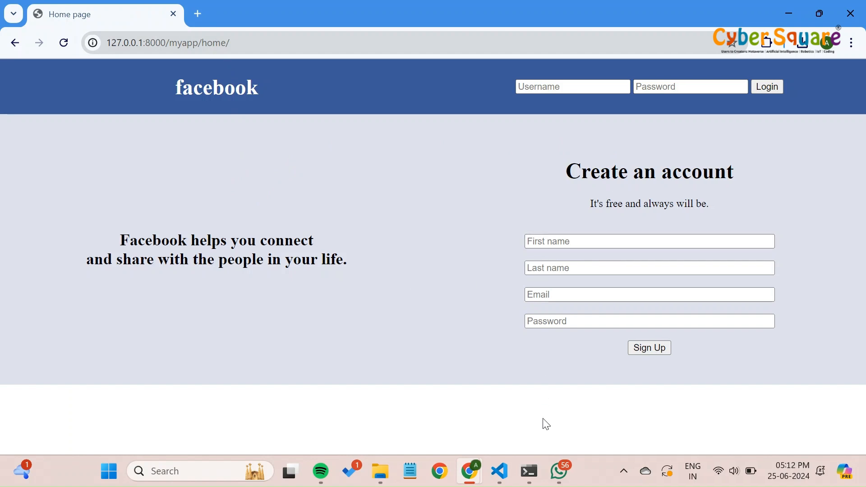